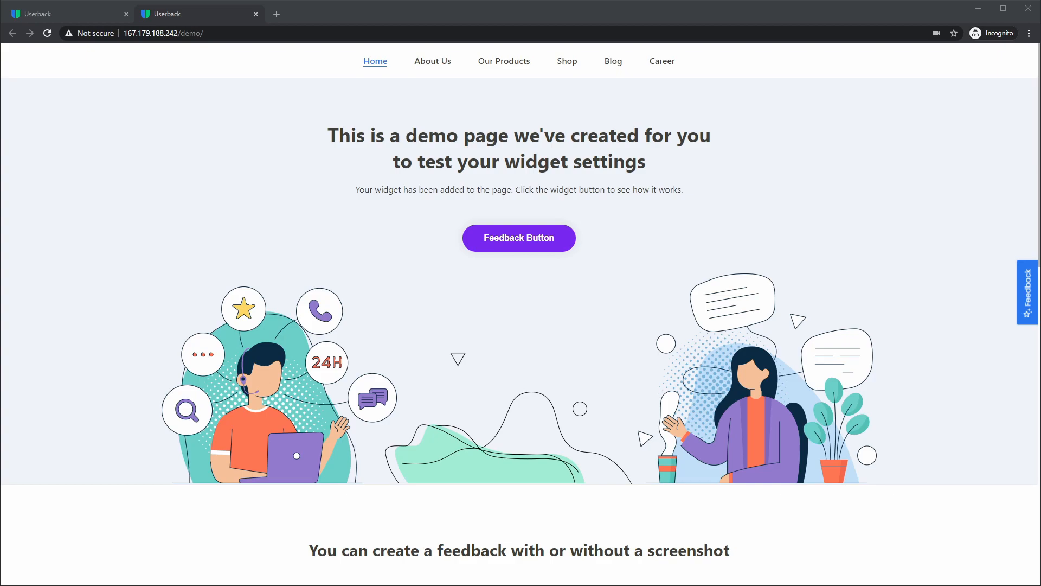
# Step: Open the Feedback tab on the right edge to reveal the widget's feedback options
pyautogui.click(1026, 292)
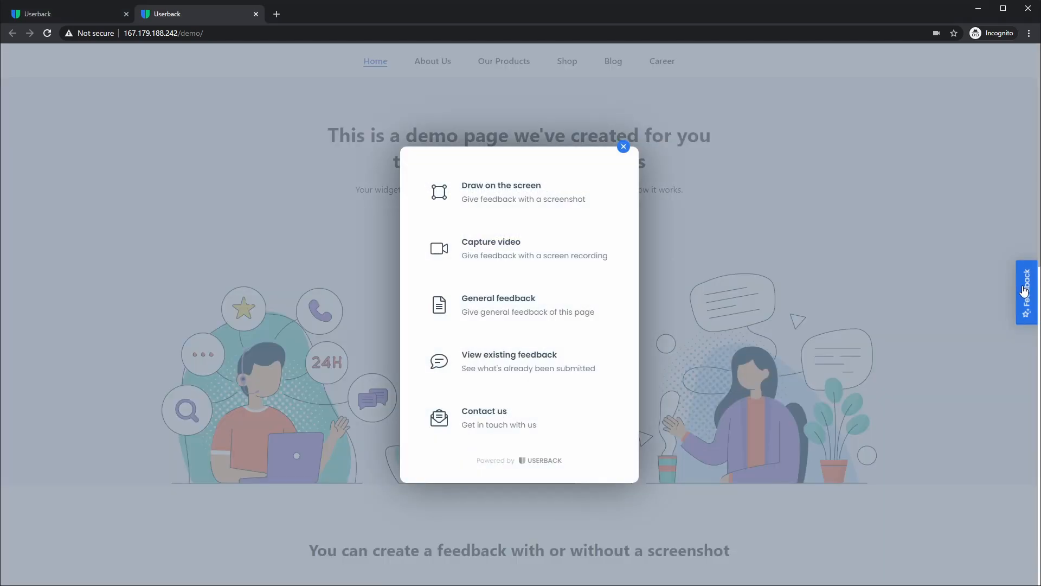
pyautogui.moveTo(703, 236)
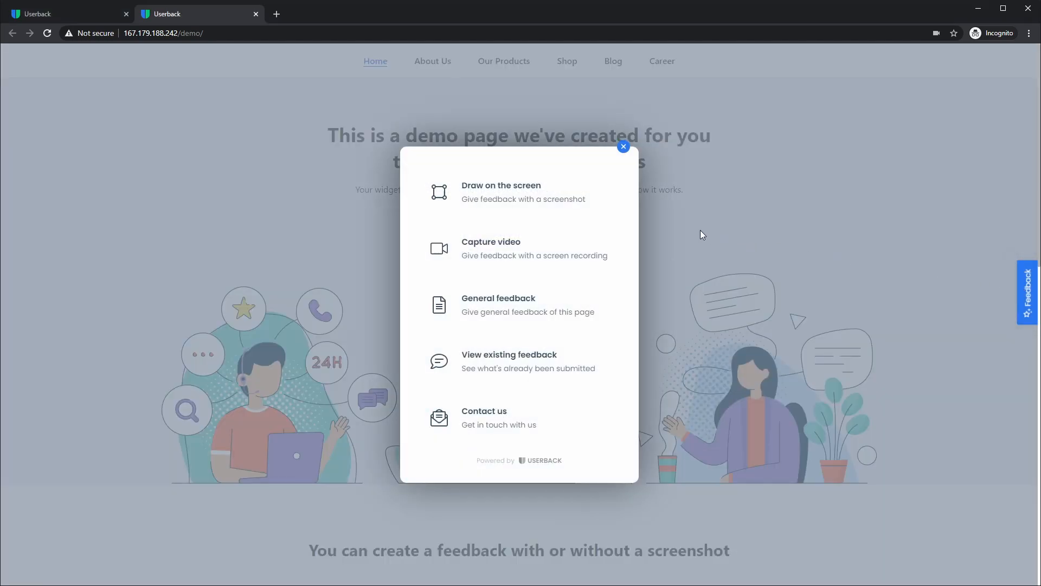
pyautogui.moveTo(564, 198)
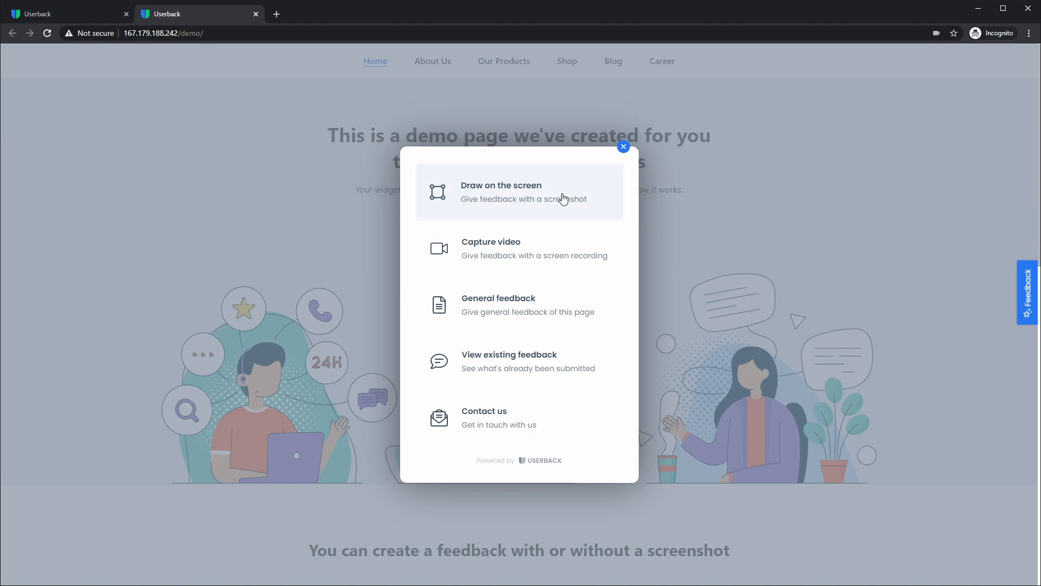
# Step: Start a marked-up screenshot and set the drawing colour to orange for the heading outline
pyautogui.click(502, 192)
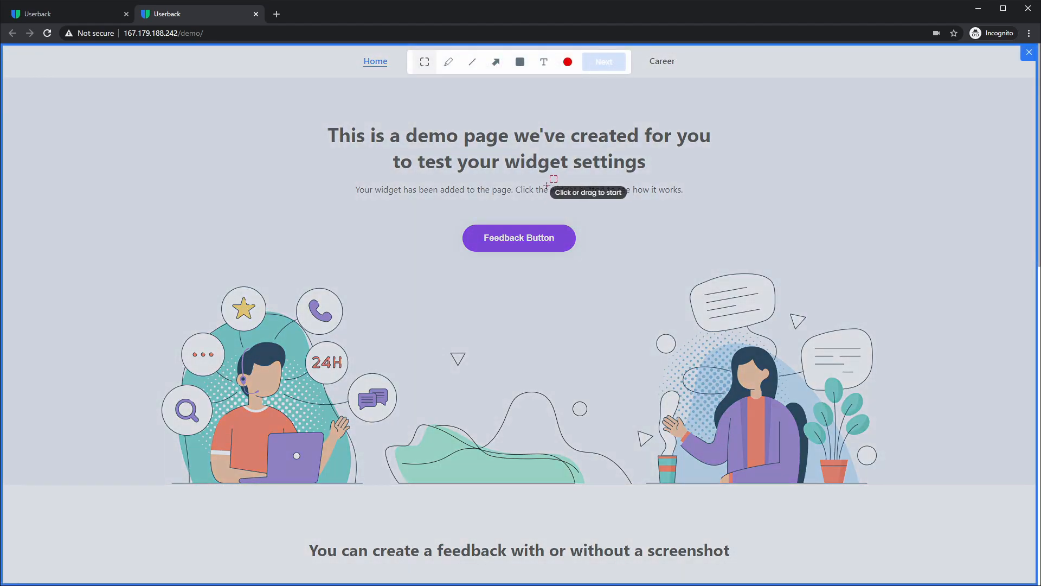
pyautogui.click(567, 62)
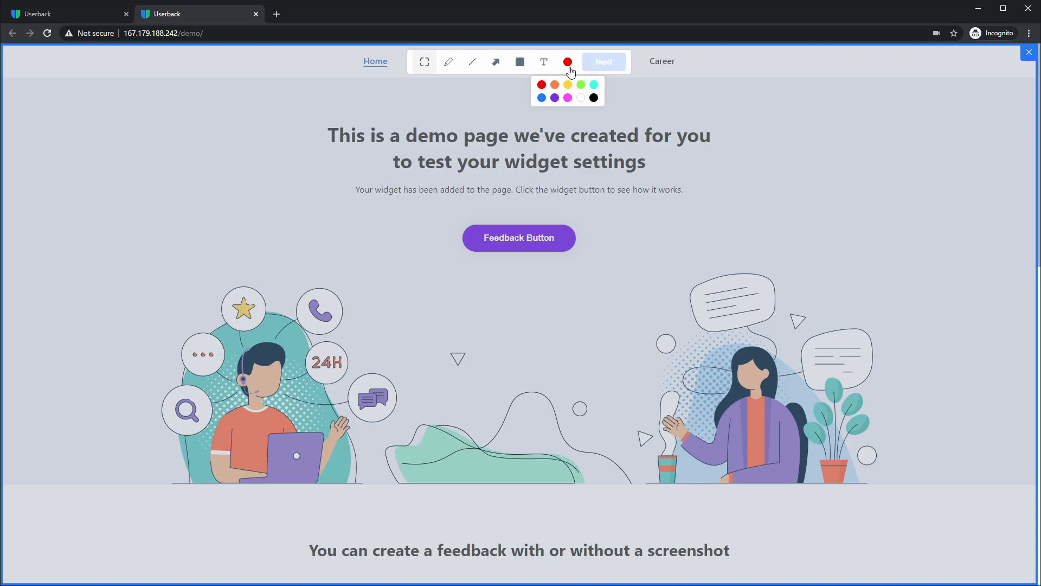
pyautogui.click(568, 85)
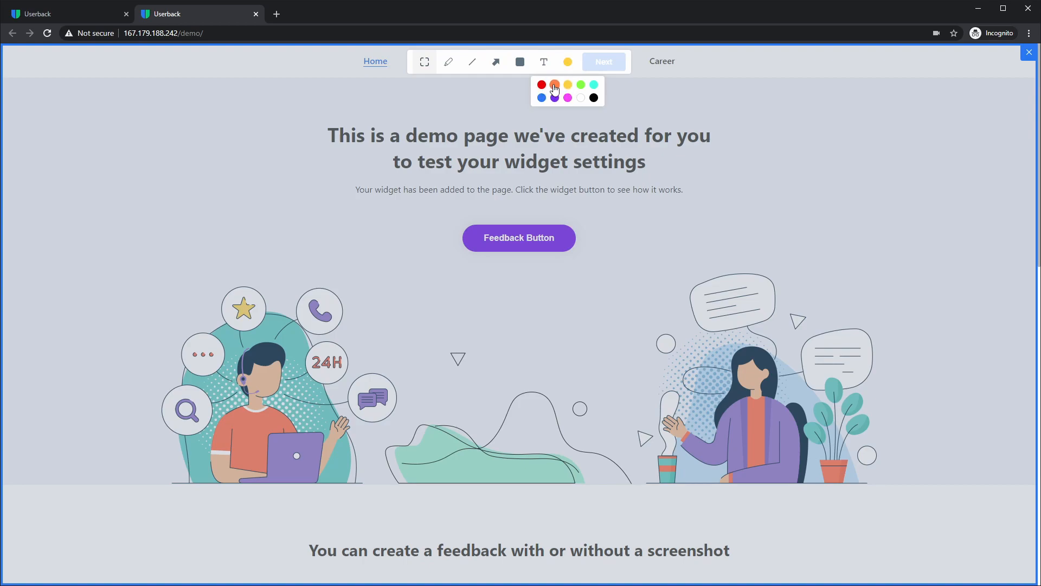
pyautogui.click(554, 85)
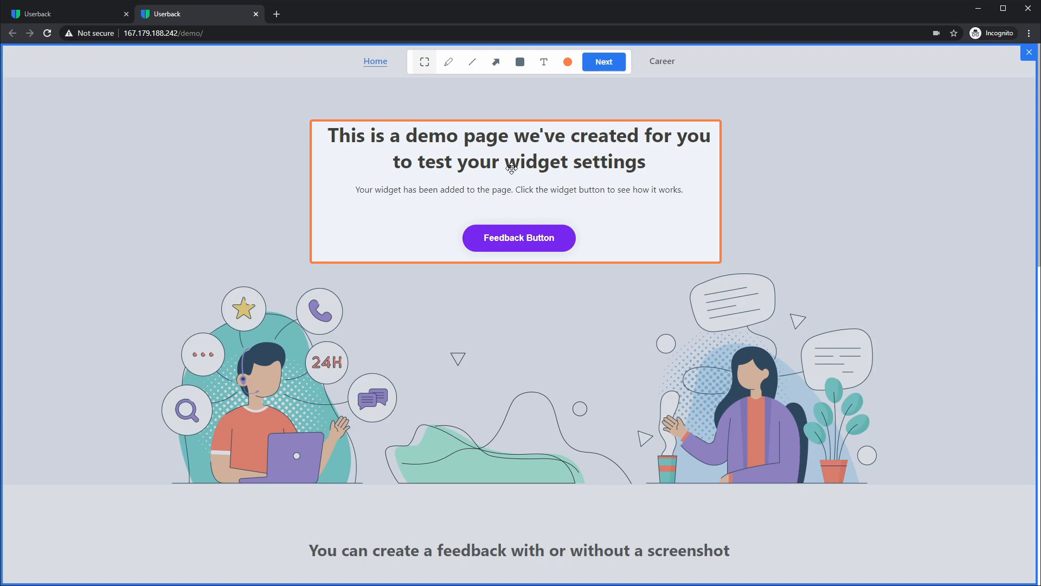
# Step: Add comment number 1 reading 'Comment' on the orange-outlined heading area
pyautogui.click(510, 168)
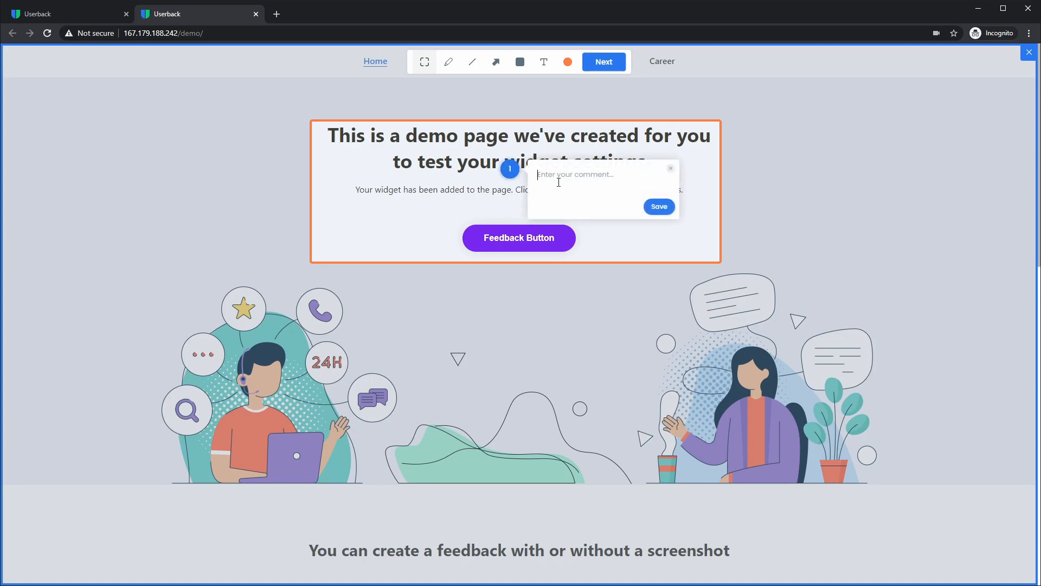
pyautogui.write('Com')
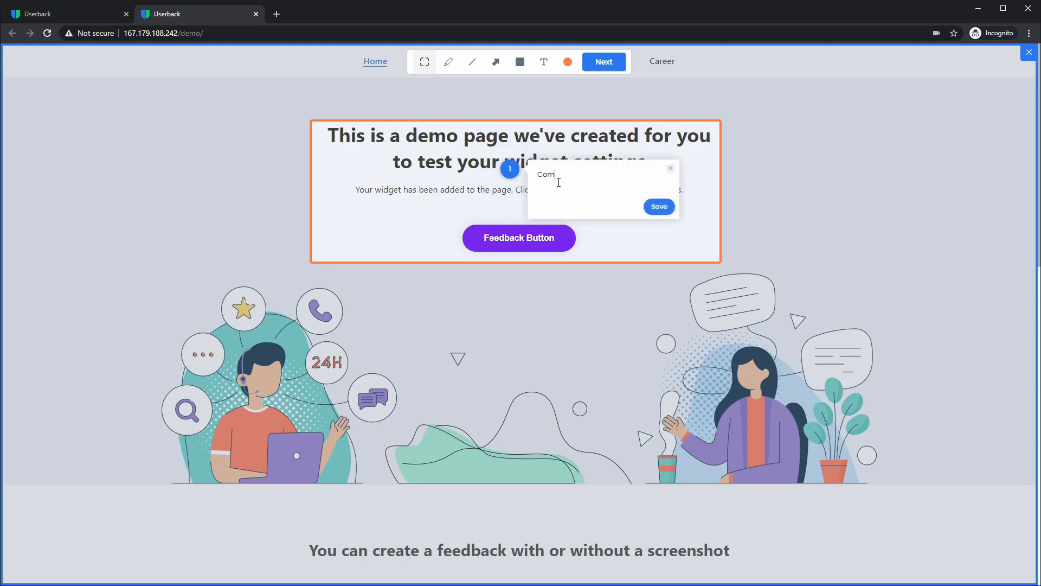
pyautogui.write('ment')
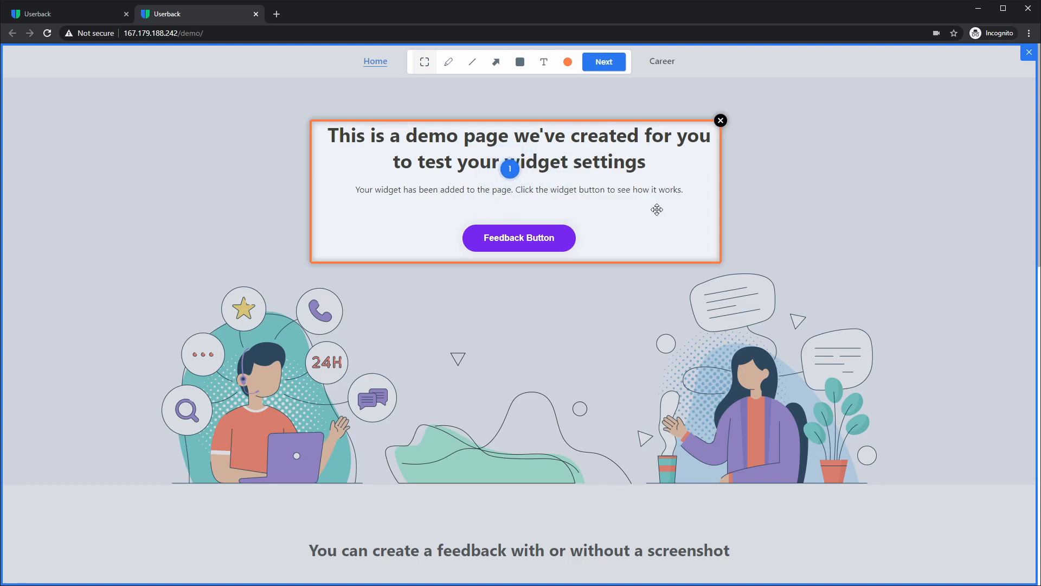
pyautogui.moveTo(446, 218)
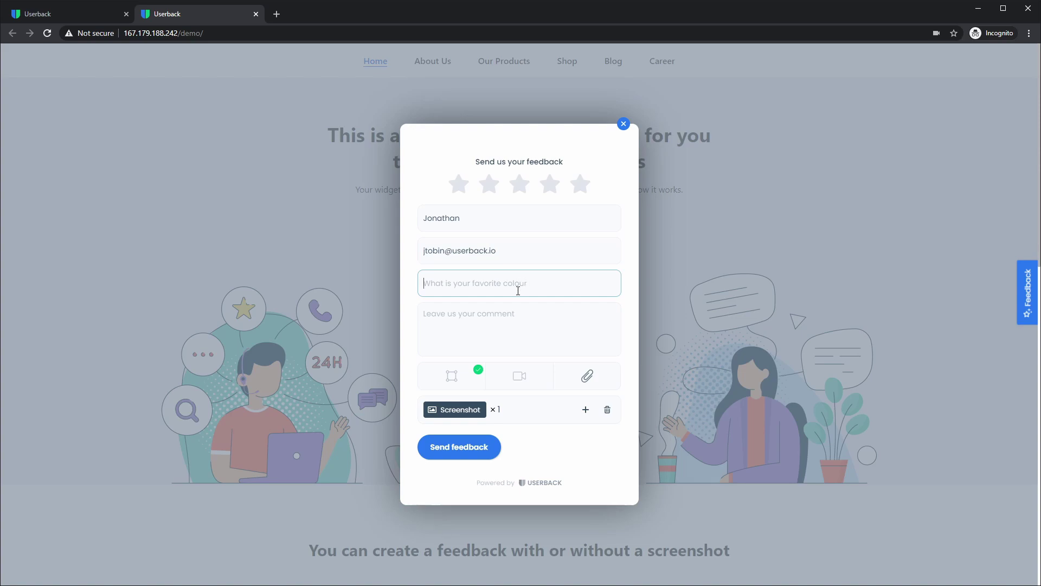
pyautogui.moveTo(494, 279)
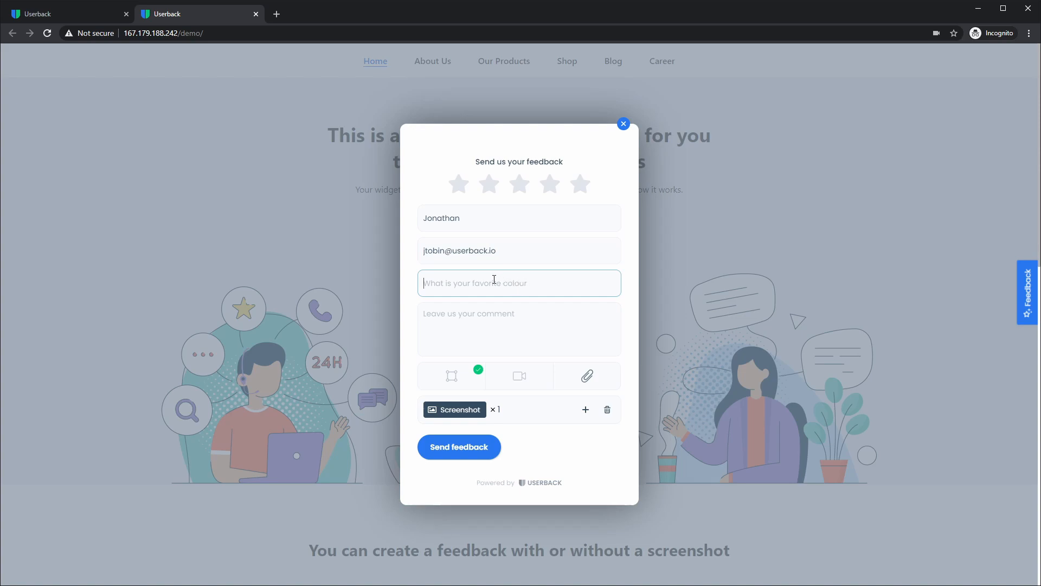
pyautogui.moveTo(463, 326)
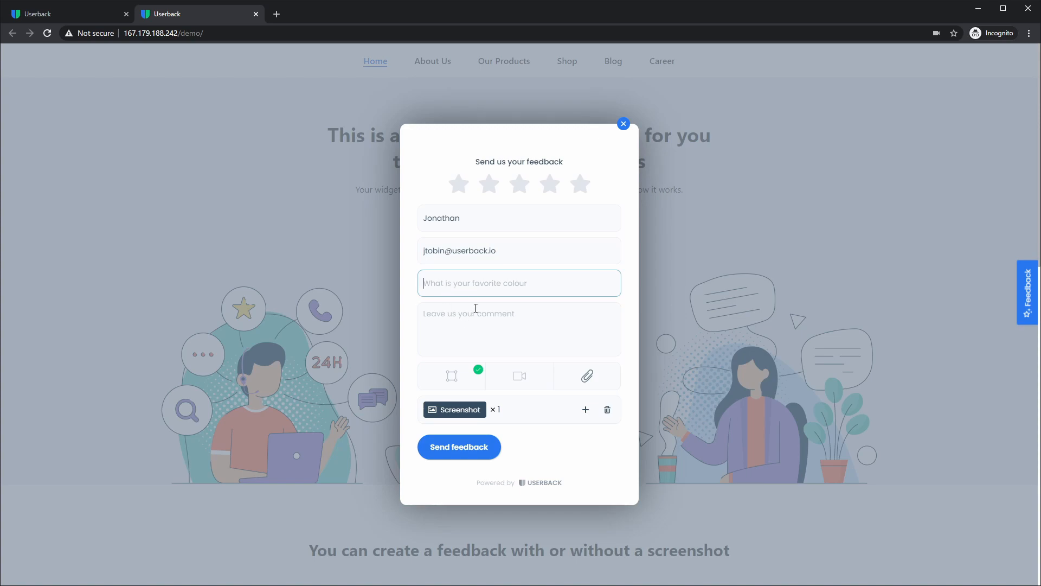
pyautogui.moveTo(535, 440)
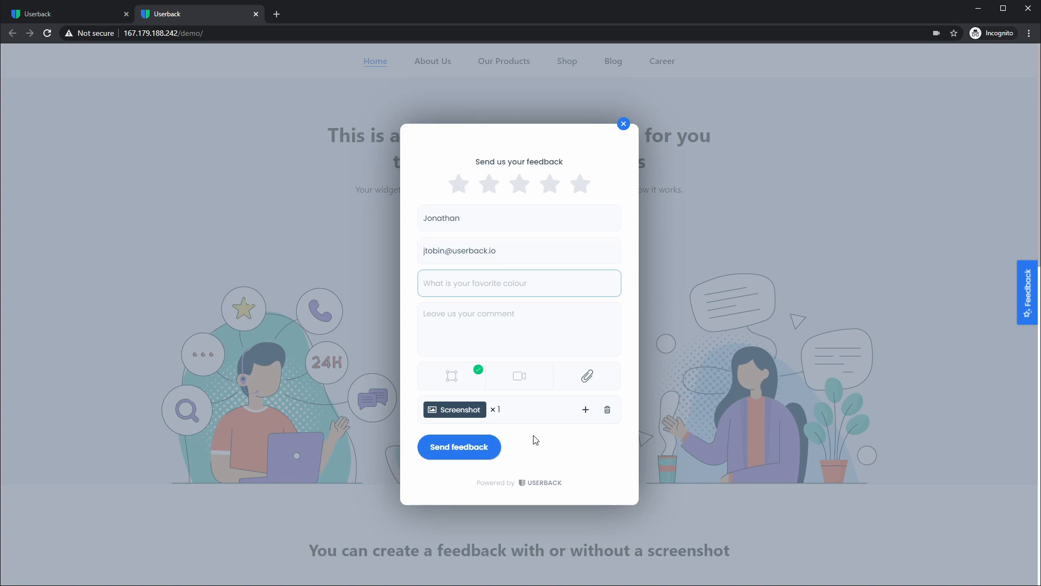
pyautogui.moveTo(535, 428)
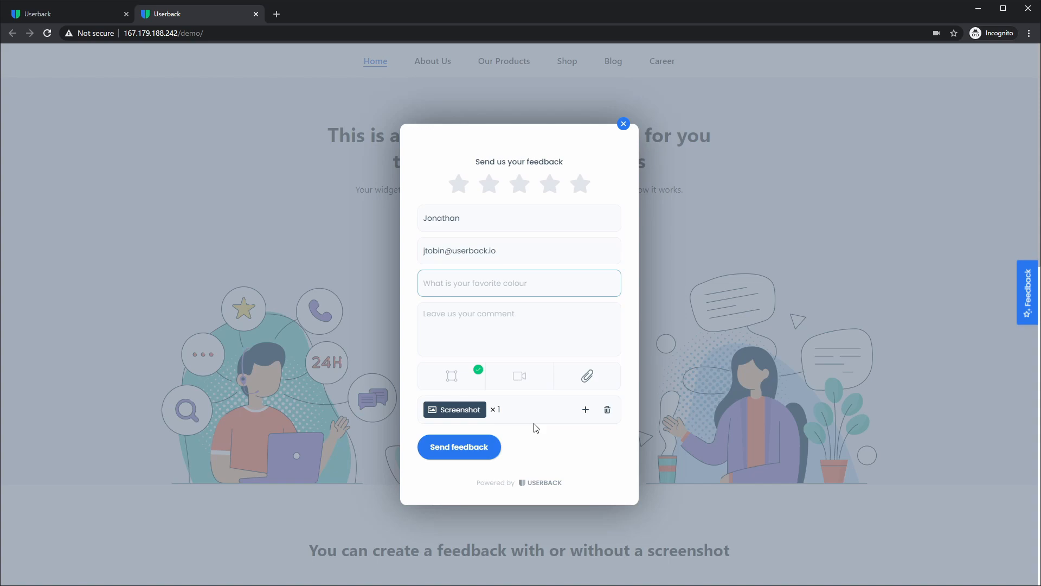
pyautogui.moveTo(585, 410)
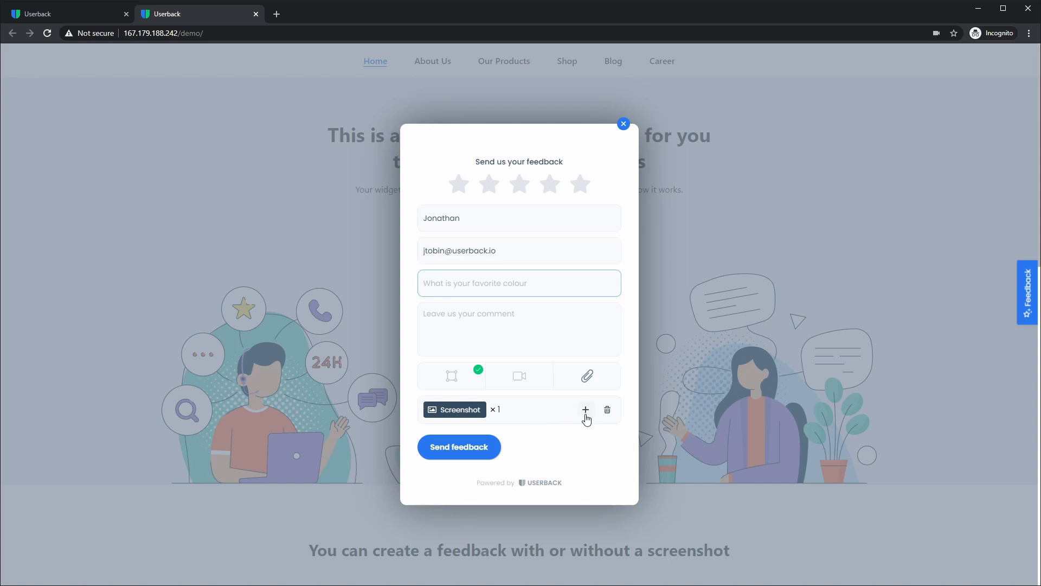
# Step: Delete the attached screenshot so the feedback draft is discarded unsent
pyautogui.click(519, 283)
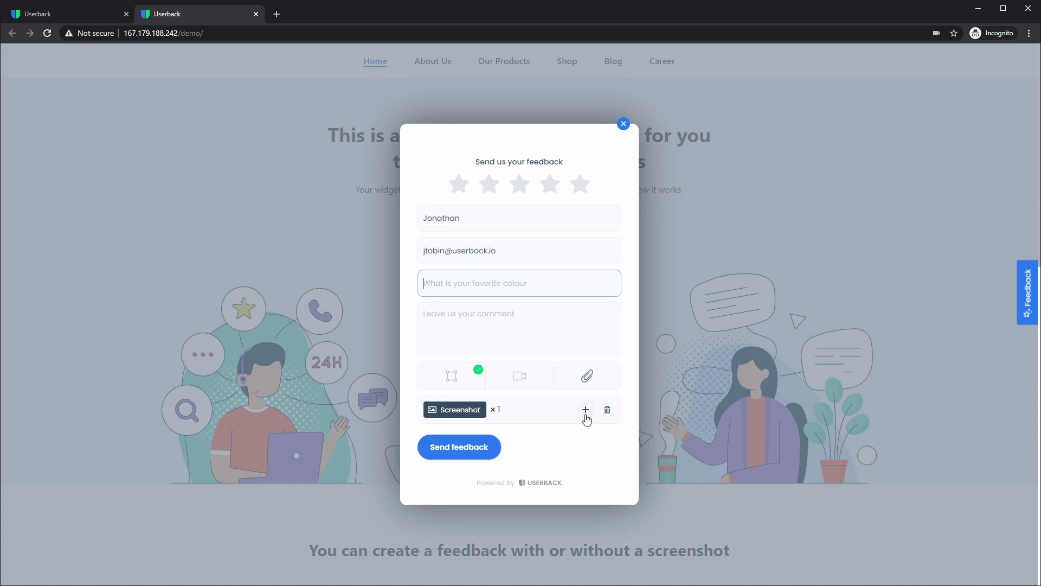
pyautogui.moveTo(607, 410)
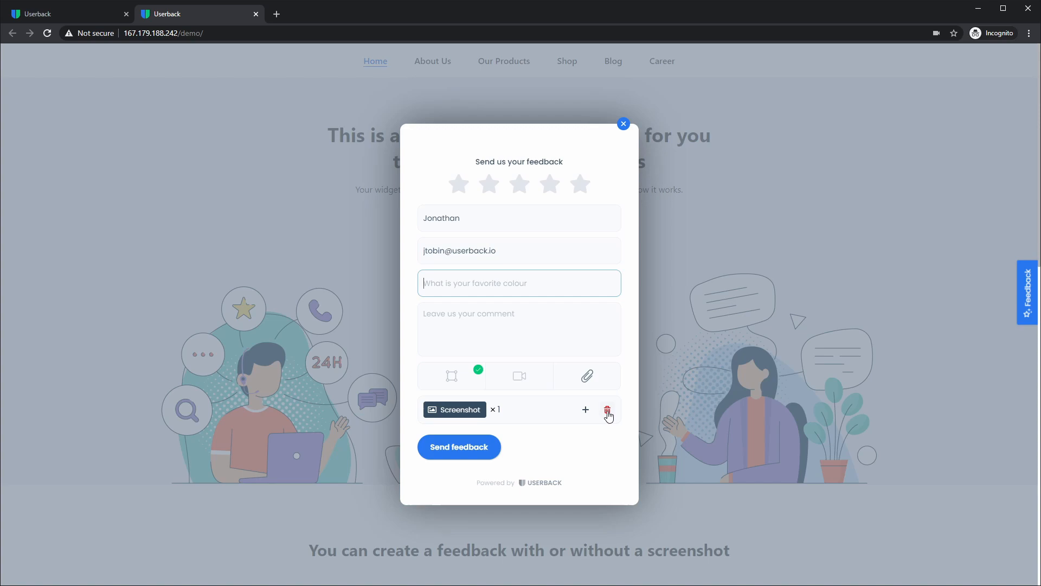
pyautogui.click(623, 123)
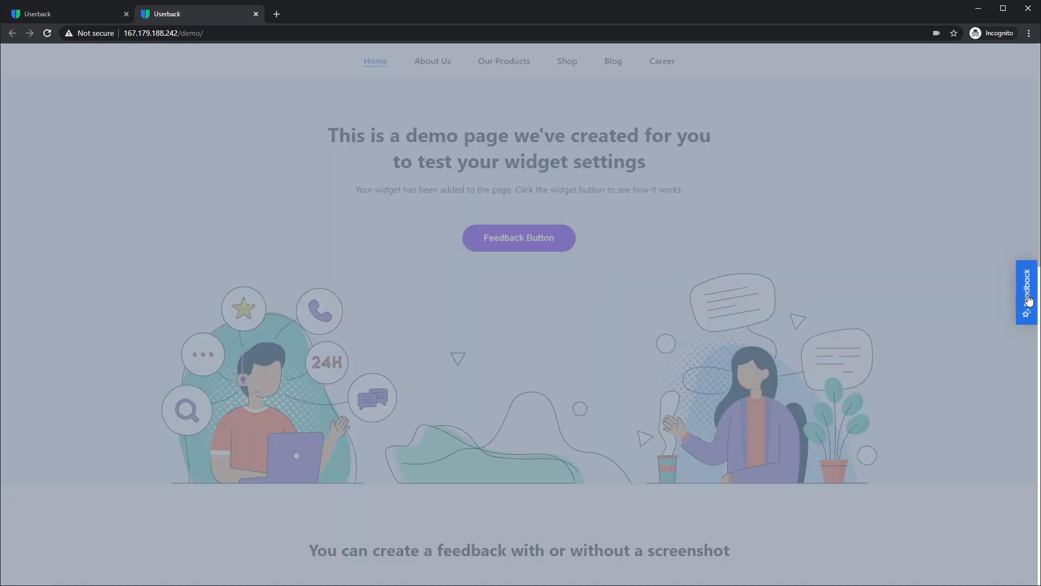
# Step: Reopen the widget and view the feedback already submitted on this page
pyautogui.click(1026, 291)
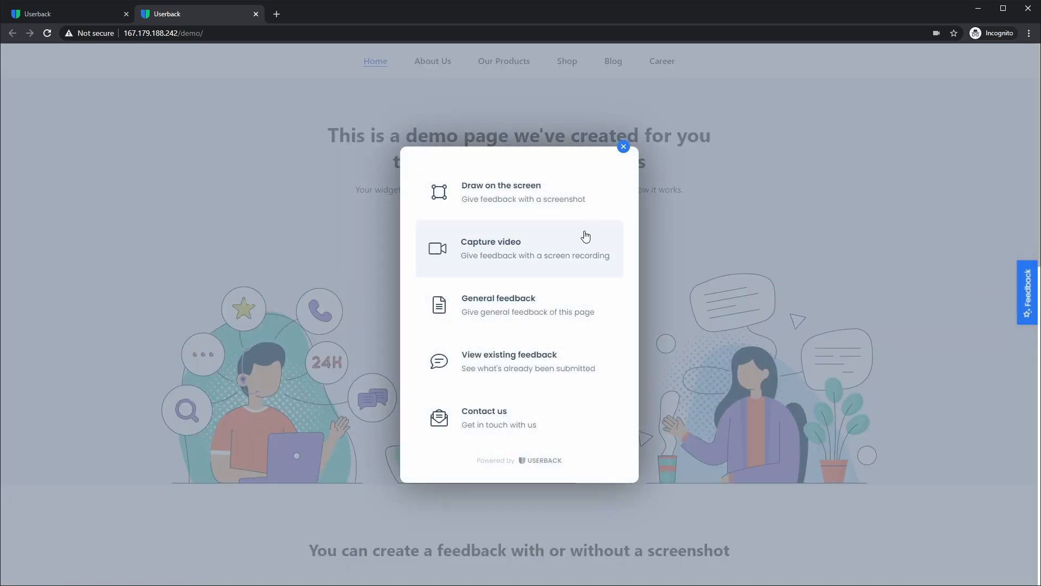
pyautogui.moveTo(525, 362)
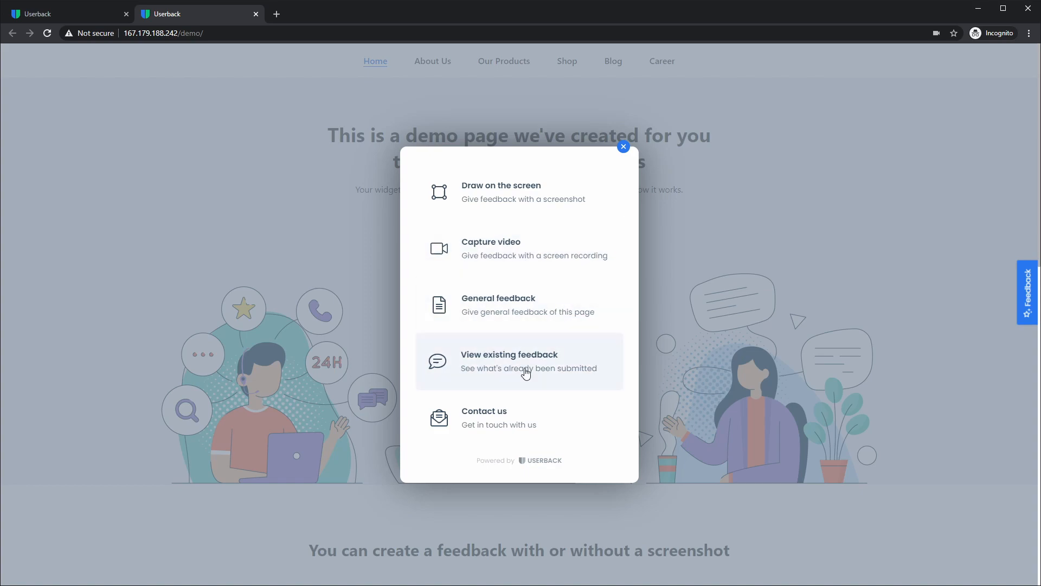
pyautogui.moveTo(513, 376)
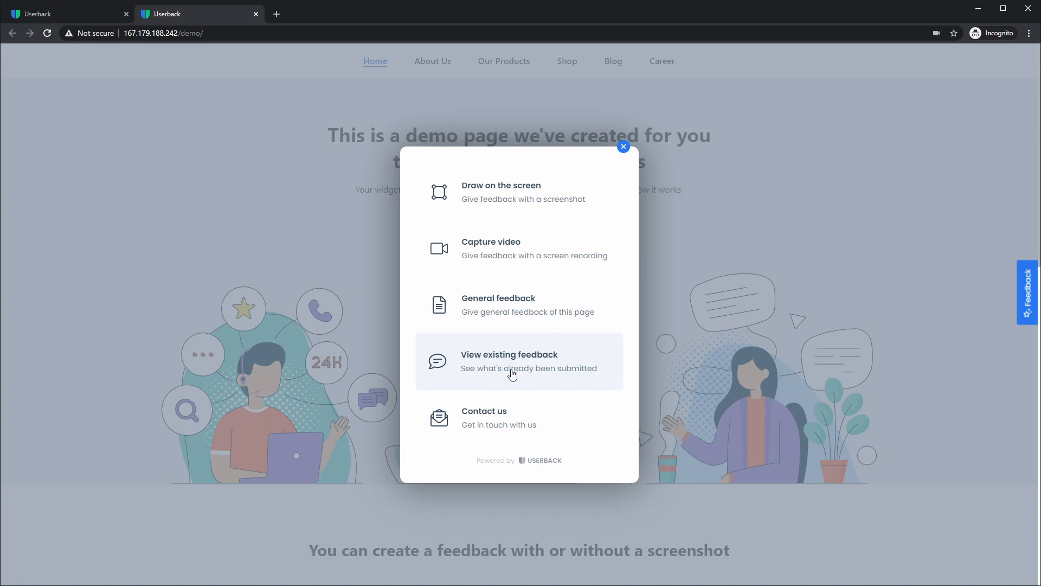
pyautogui.click(509, 360)
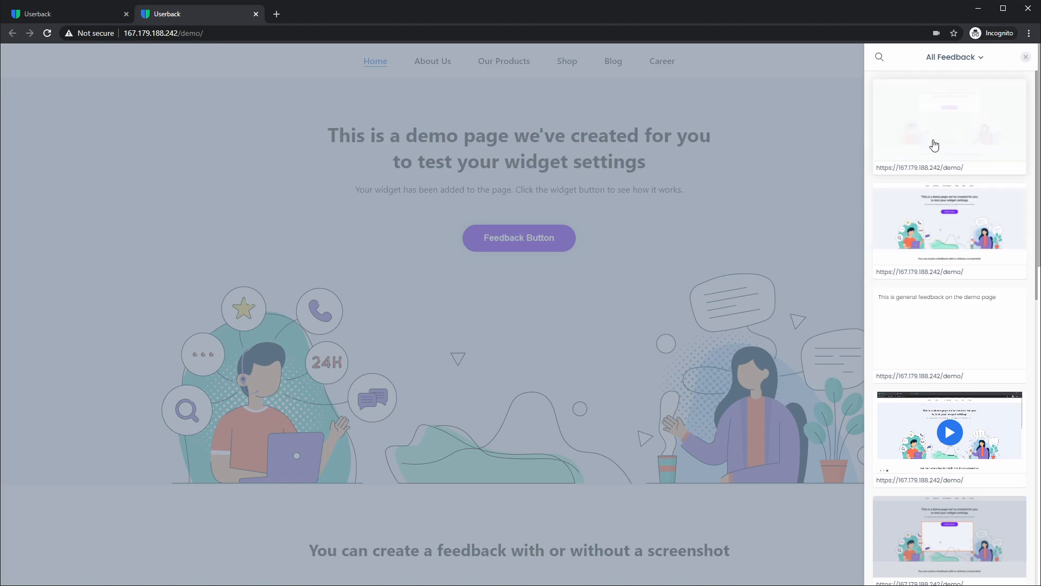
# Step: Filter the feedback list to Video items and toggle This page only
pyautogui.scroll(-3)
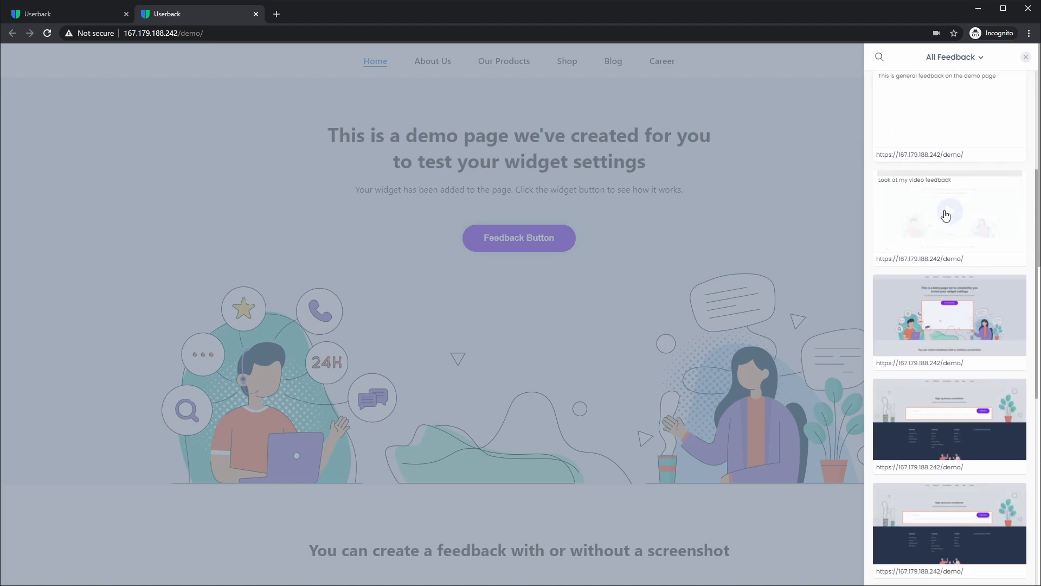
pyautogui.click(952, 58)
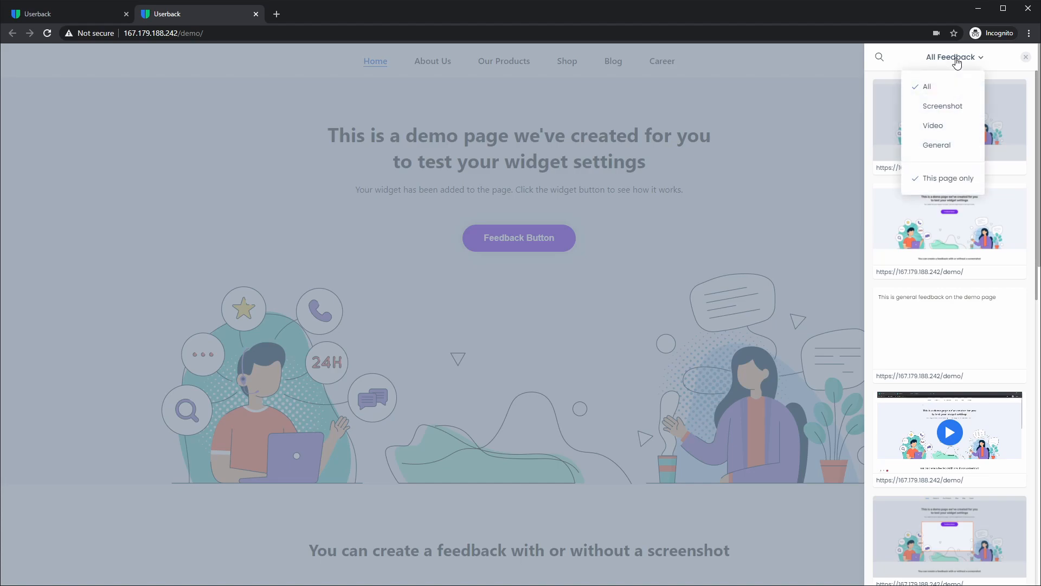
pyautogui.moveTo(942, 106)
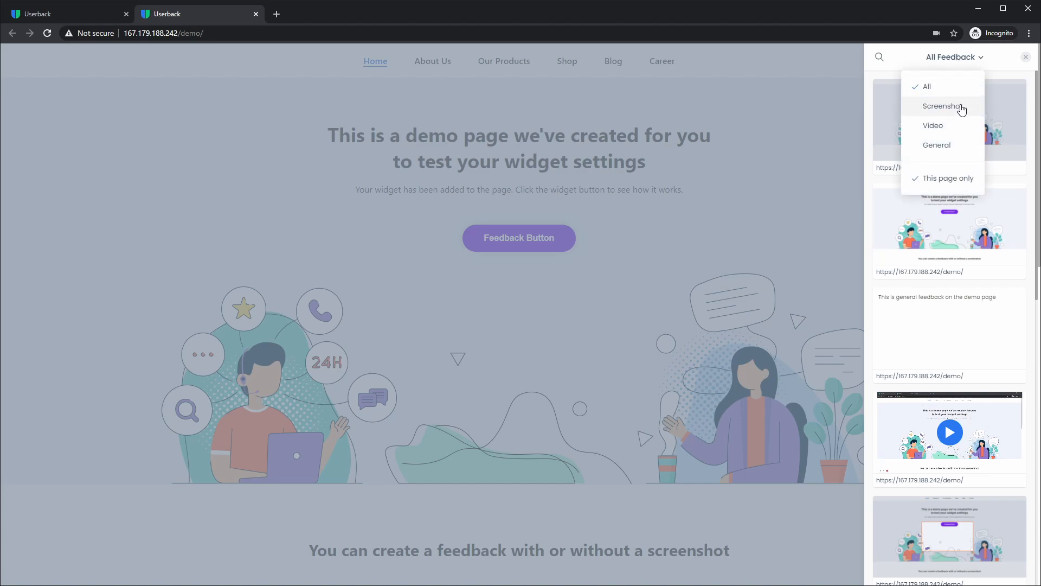
pyautogui.moveTo(939, 129)
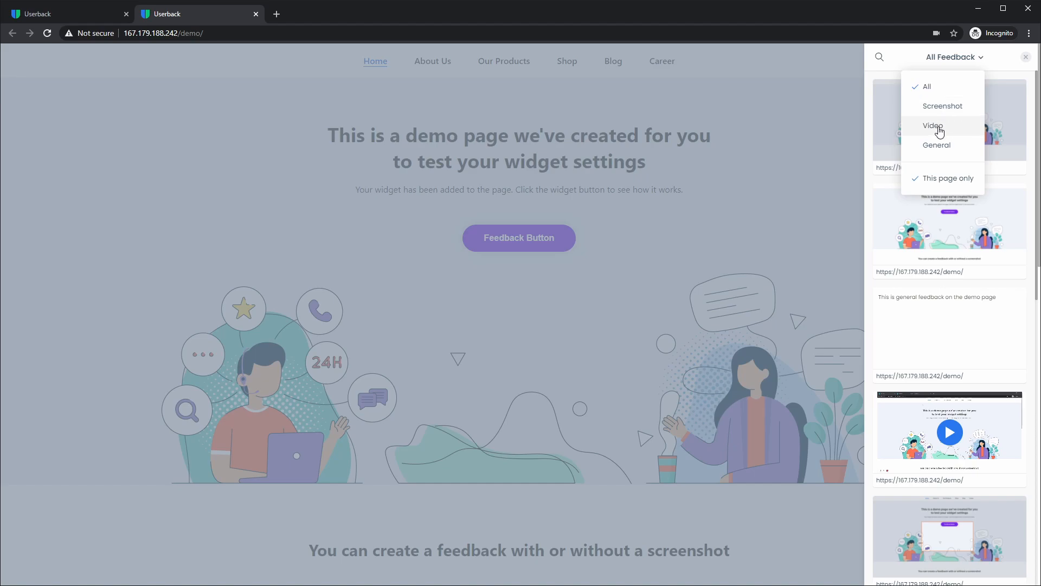
pyautogui.click(932, 125)
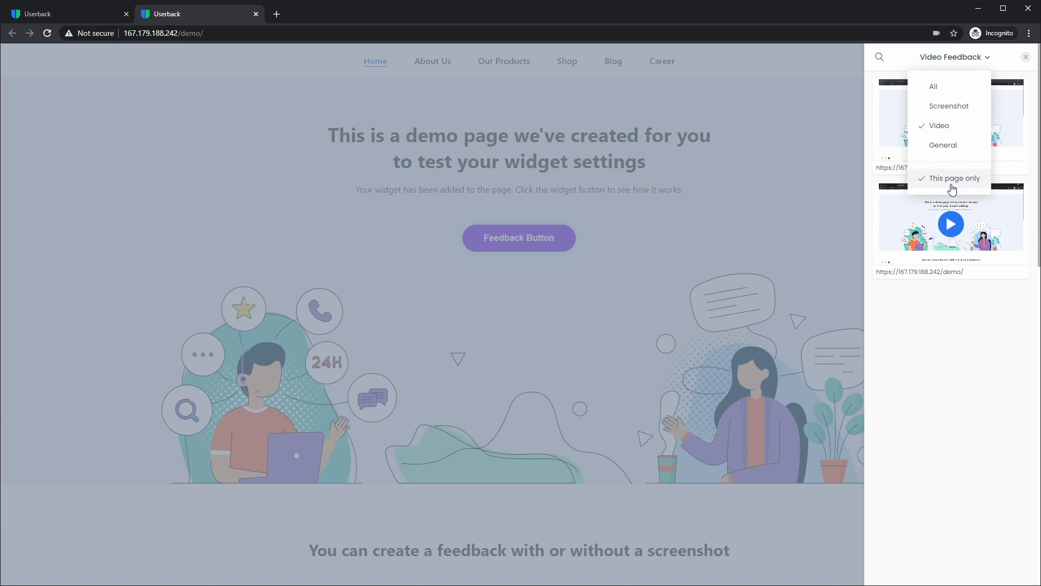
pyautogui.click(955, 178)
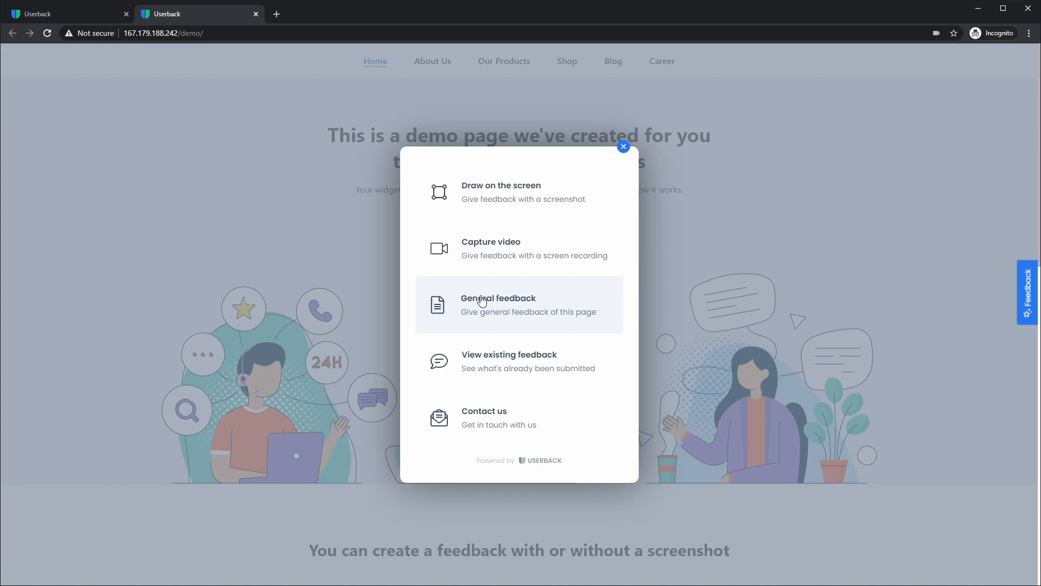
# Step: Give General feedback a five-star rating, review the detailed form, then close it unsent
pyautogui.click(519, 304)
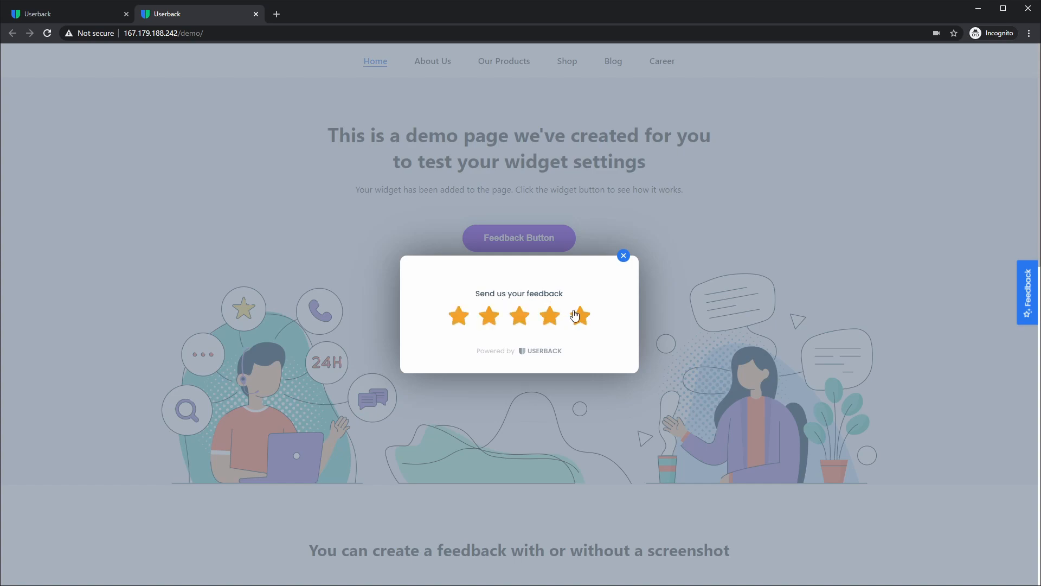
pyautogui.click(579, 315)
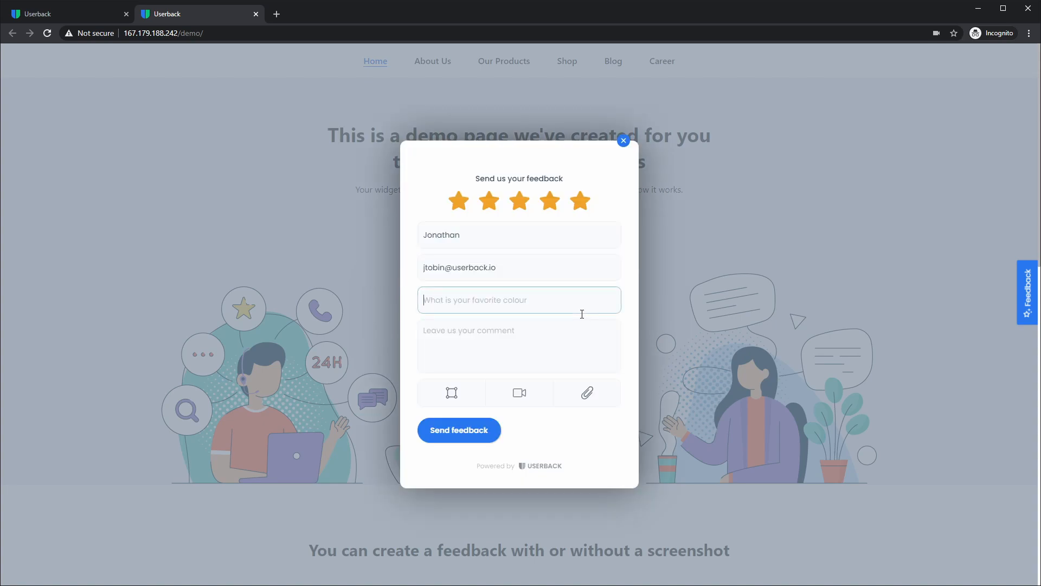
pyautogui.moveTo(520, 322)
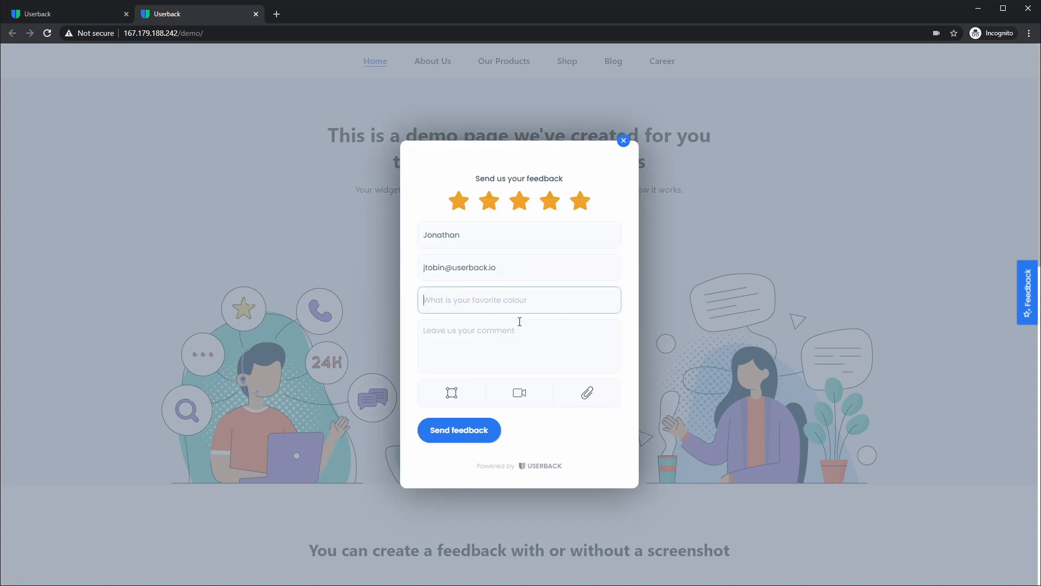
pyautogui.moveTo(452, 393)
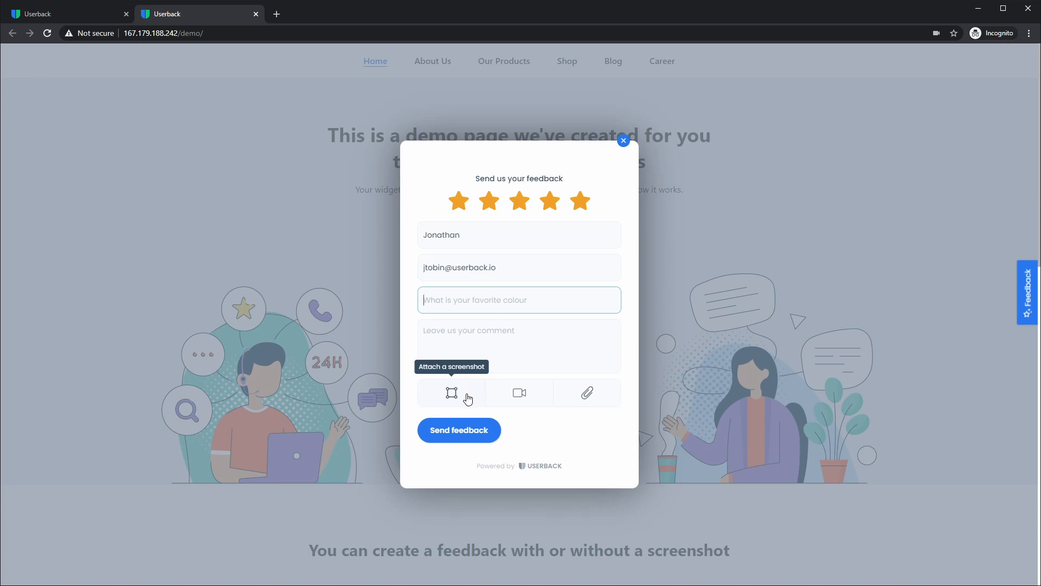
pyautogui.moveTo(522, 392)
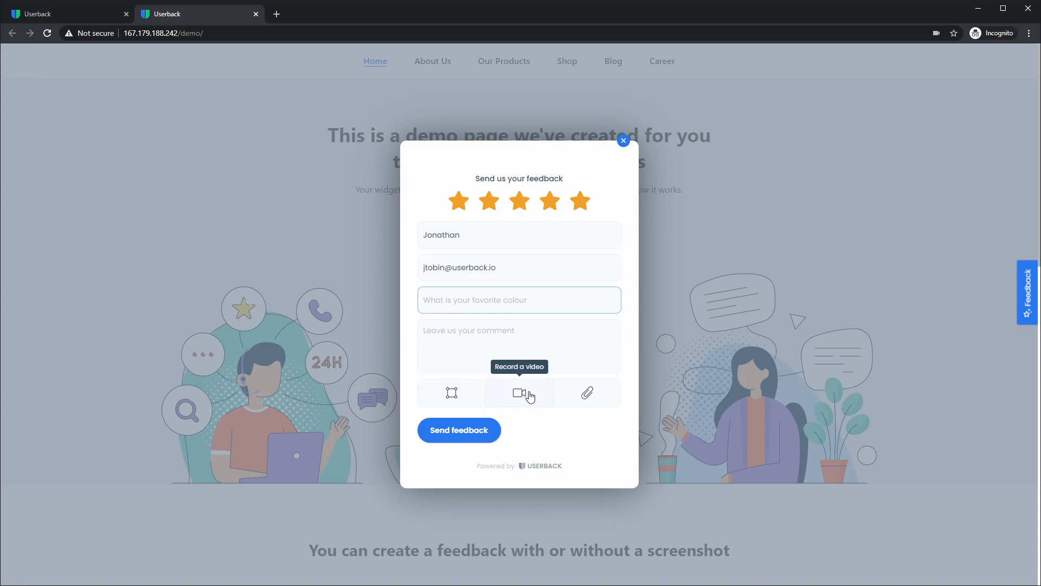
pyautogui.moveTo(587, 392)
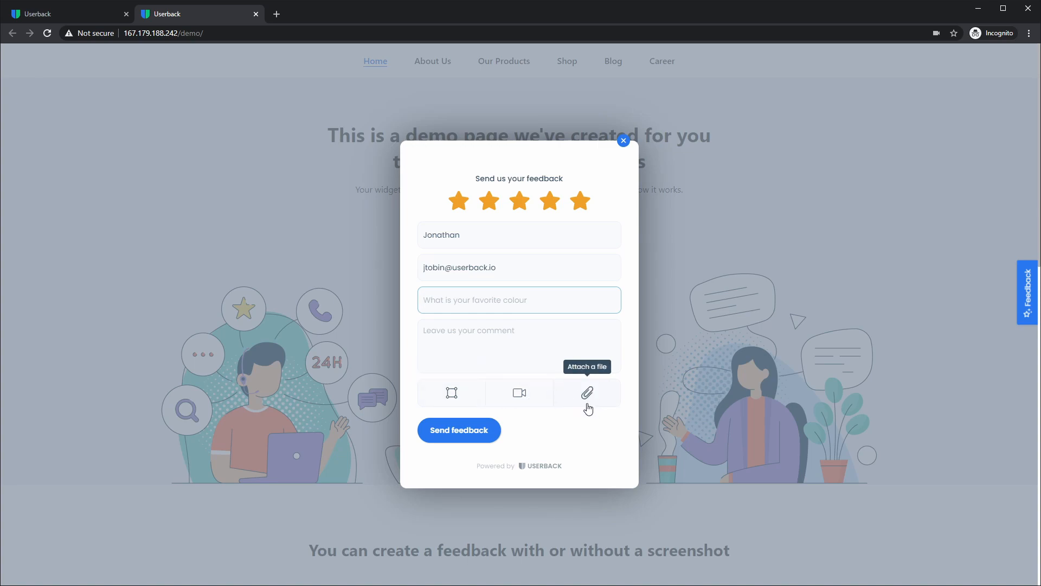
pyautogui.moveTo(596, 416)
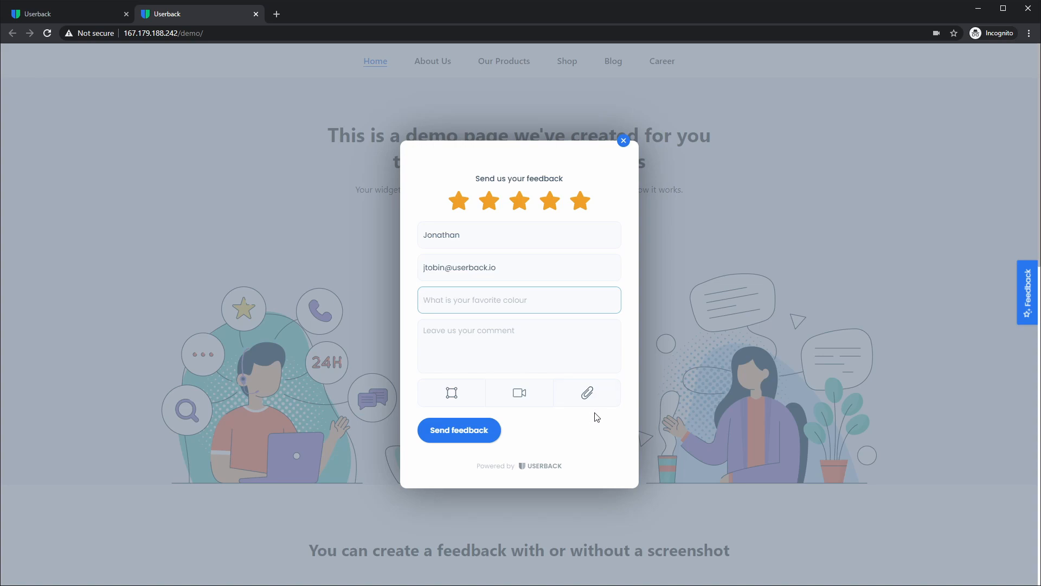
pyautogui.moveTo(625, 398)
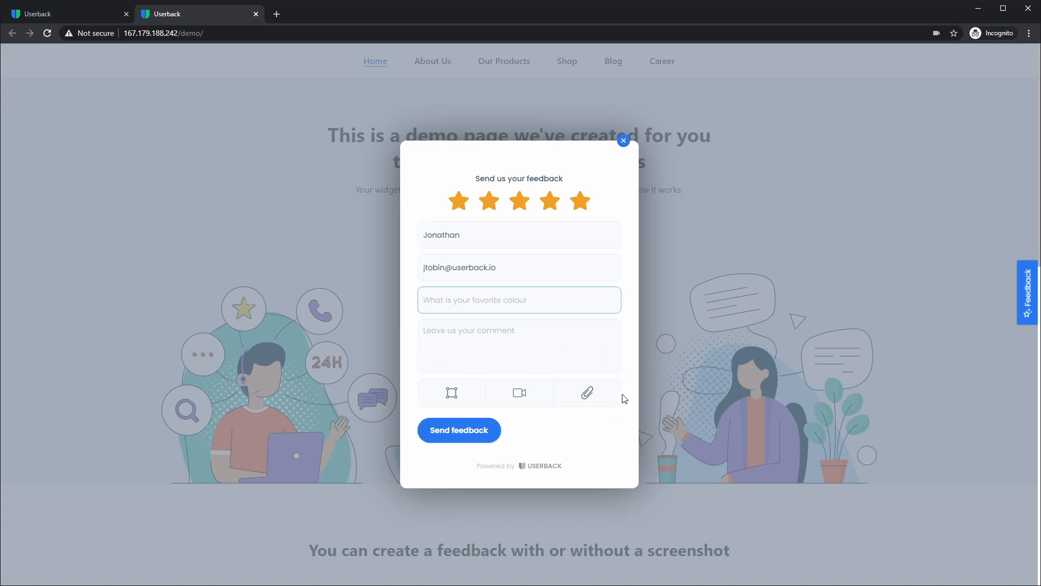
pyautogui.moveTo(623, 149)
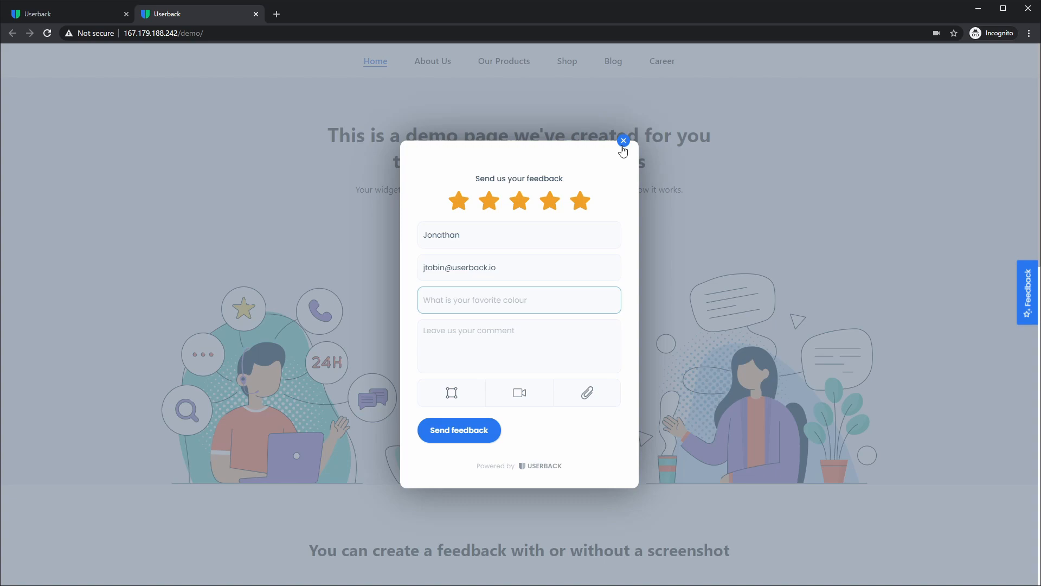
pyautogui.click(622, 141)
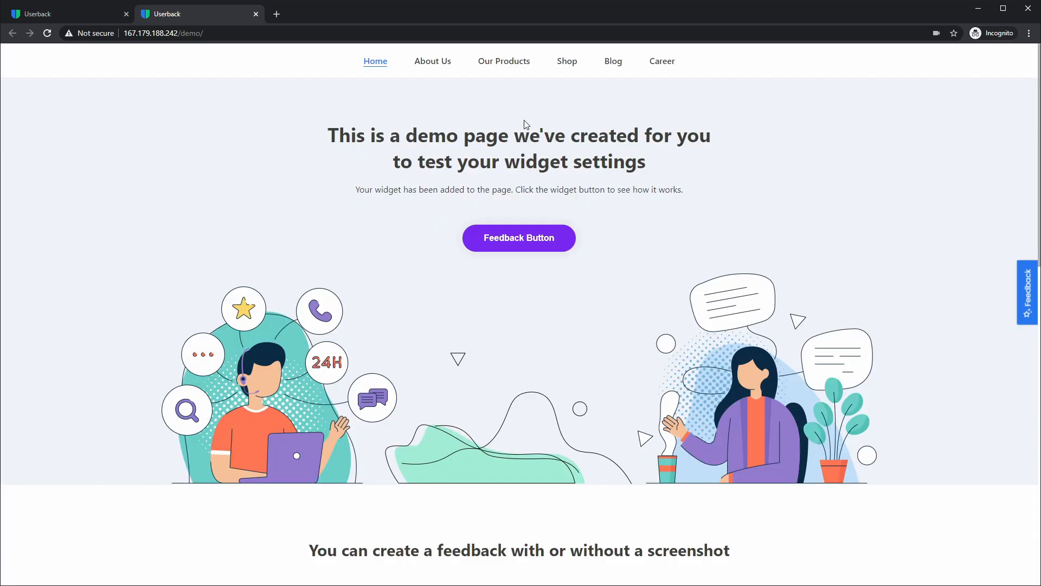
pyautogui.moveTo(465, 118)
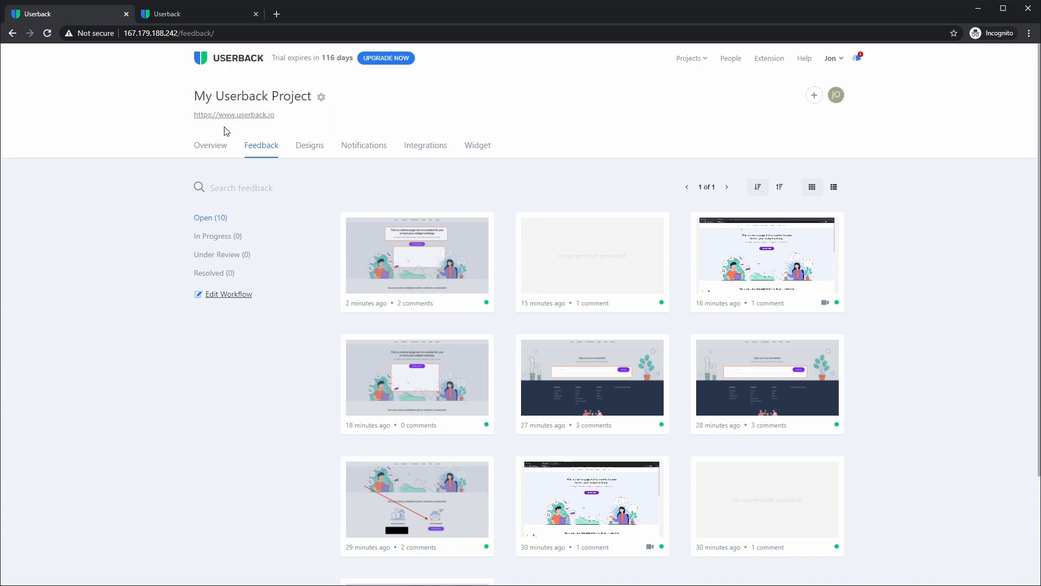
# Step: In Widget settings' Feedback Form, switch the favourite-colour custom field to Long answer and select its question text
pyautogui.click(477, 144)
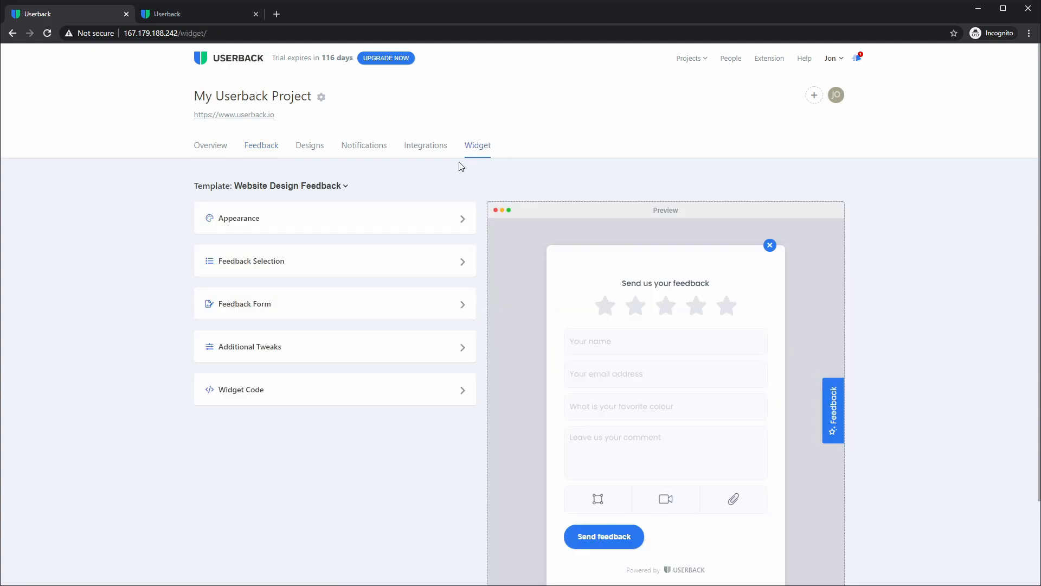
pyautogui.click(244, 304)
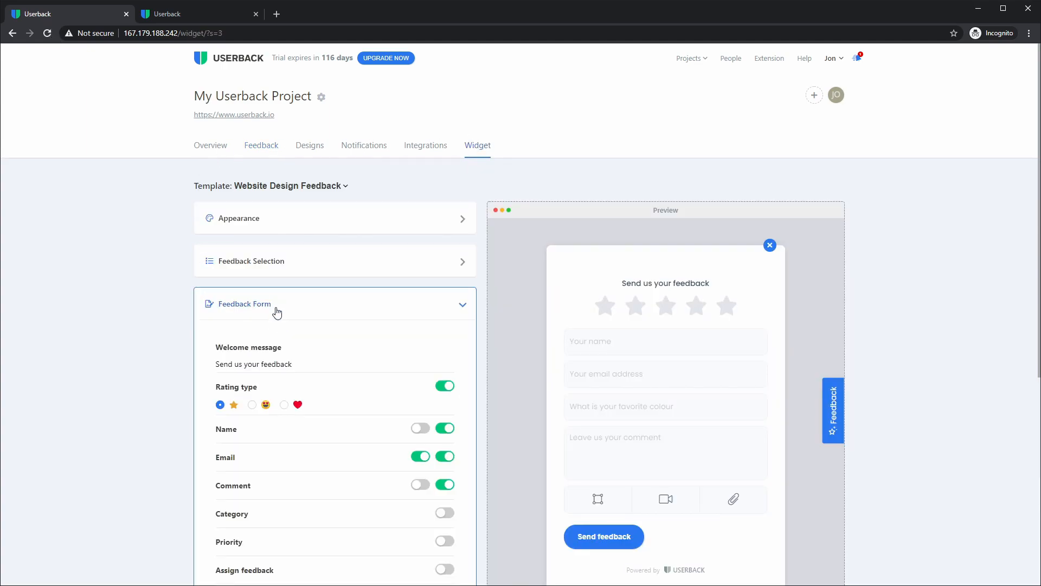
pyautogui.scroll(-3)
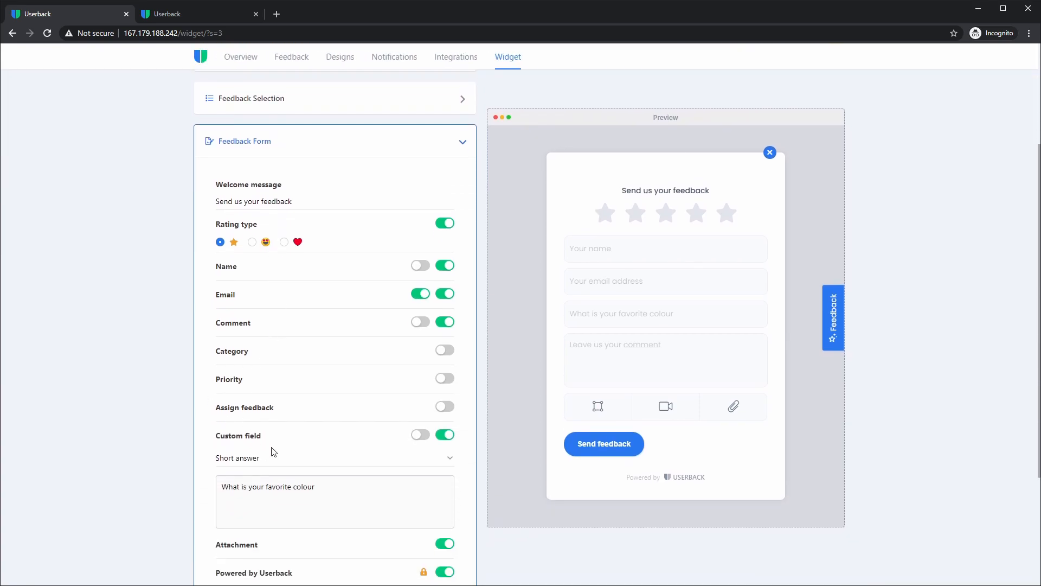
pyautogui.scroll(-3)
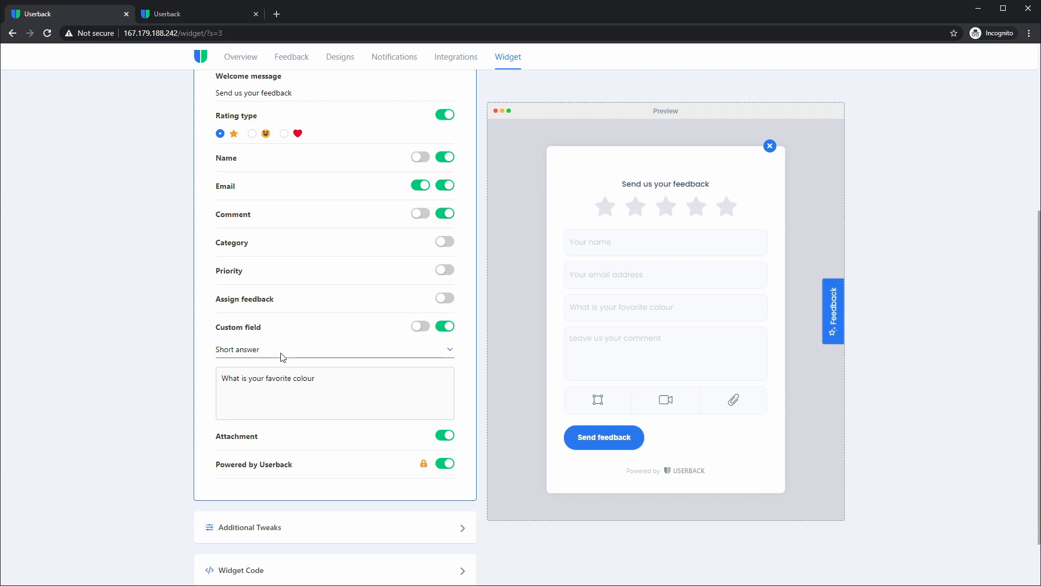
pyautogui.click(334, 349)
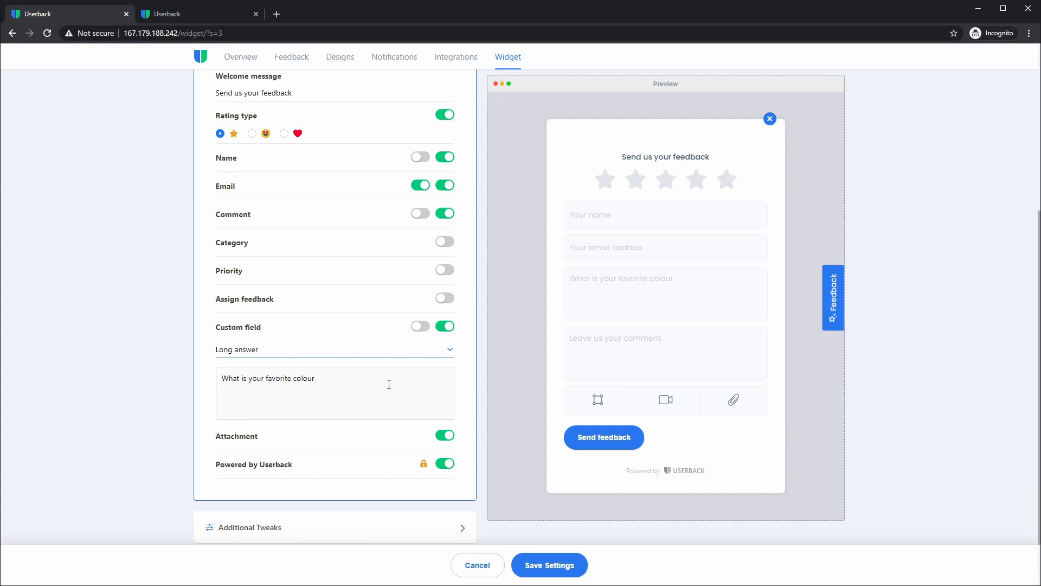
pyautogui.tripleClick(268, 377)
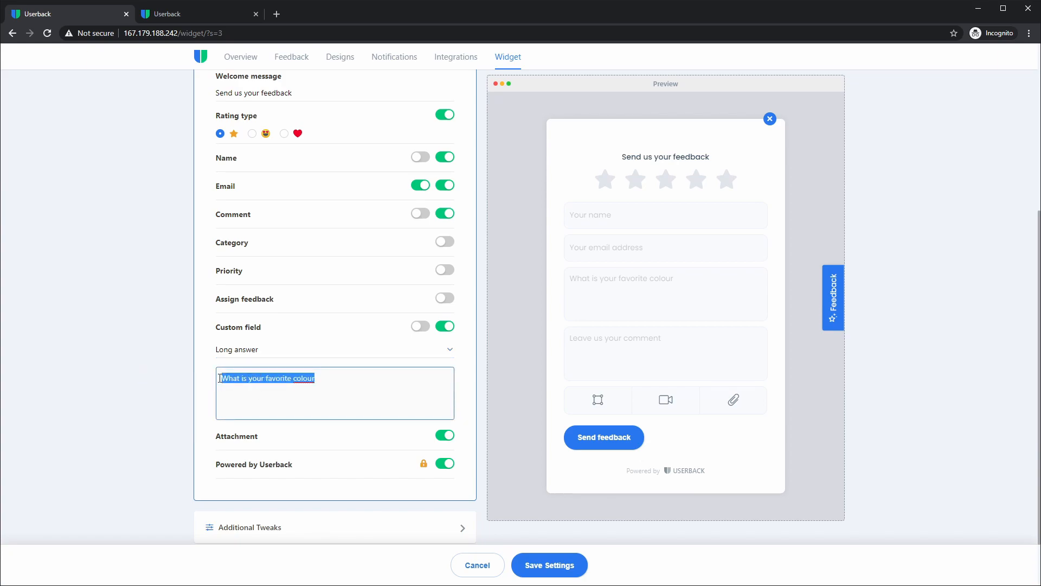
pyautogui.scroll(3)
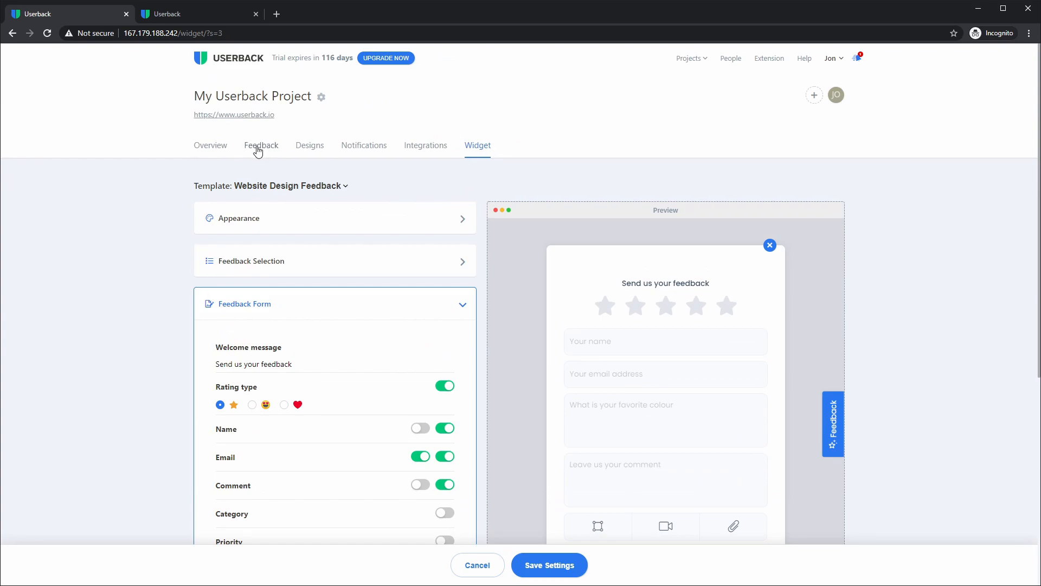
# Step: View a submitted item's Session Info, highlight the favourite-colour answer Orange, then return to the list
pyautogui.click(262, 145)
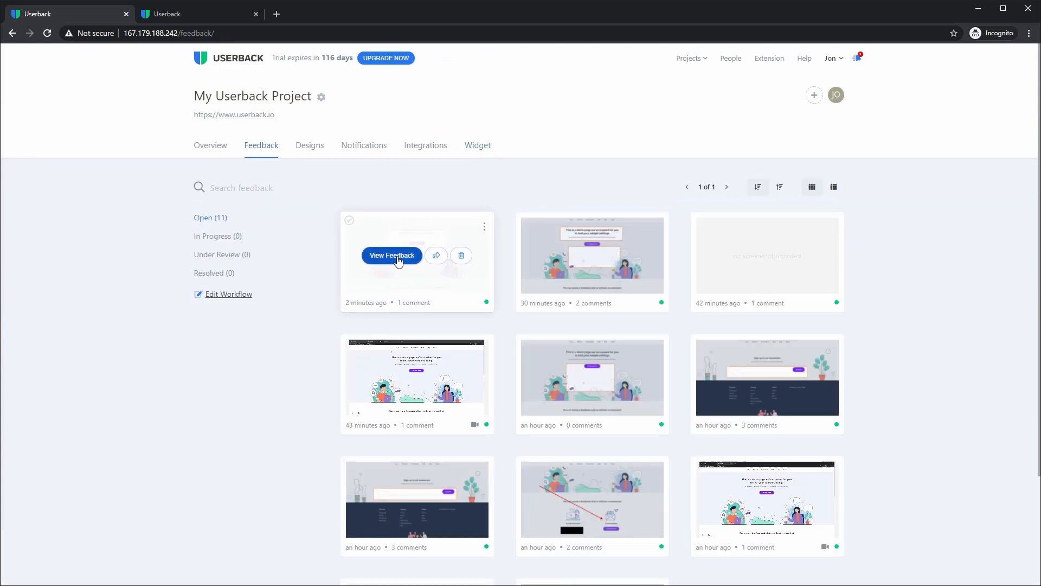
pyautogui.click(391, 254)
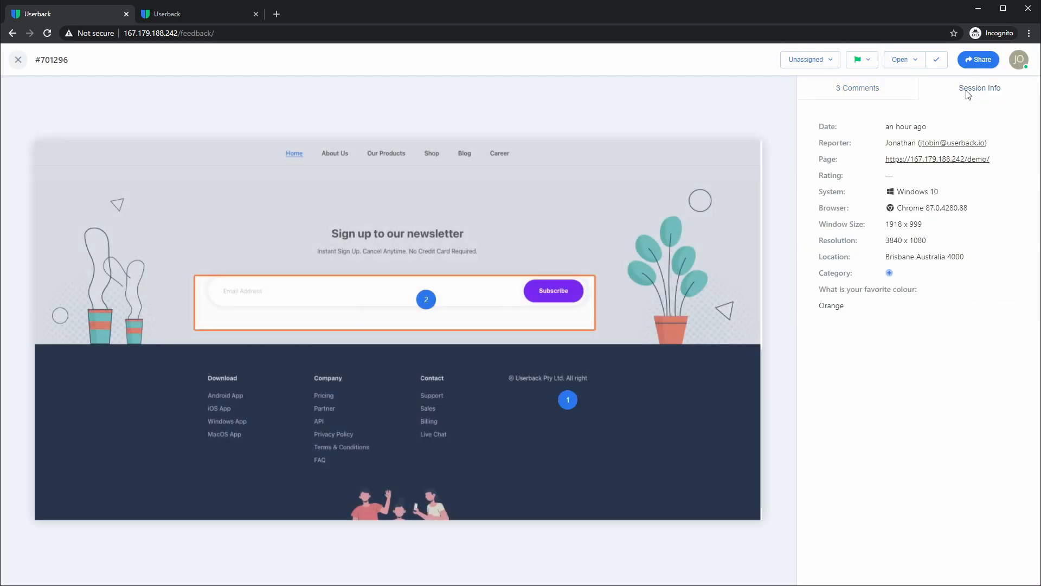
pyautogui.doubleClick(831, 306)
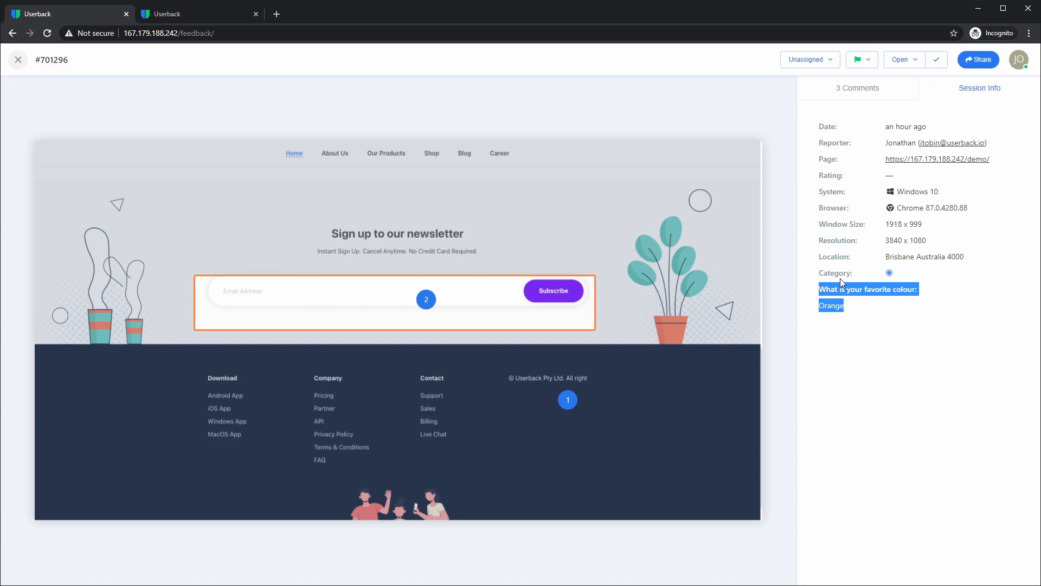
pyautogui.click(19, 60)
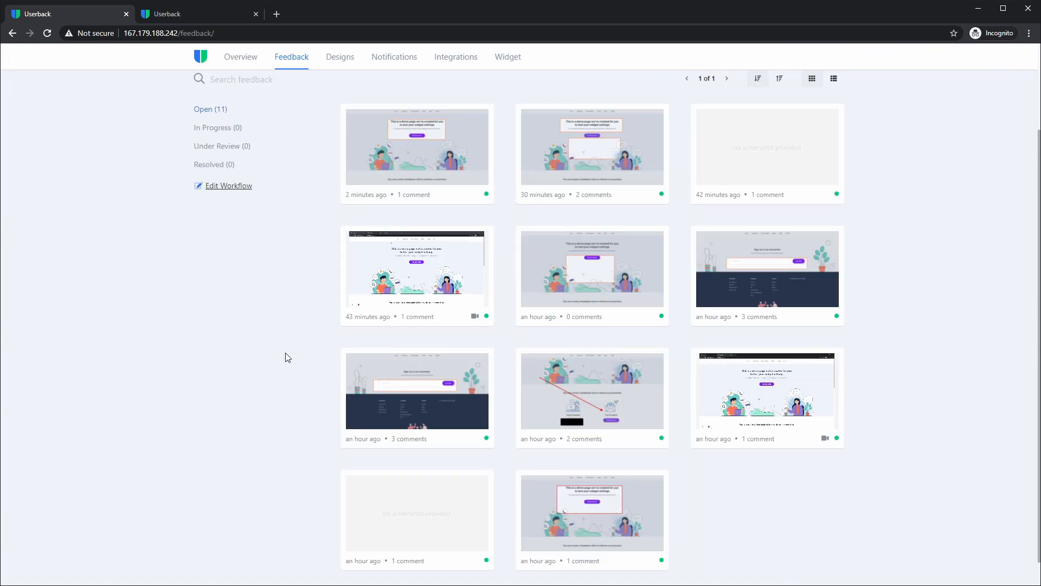